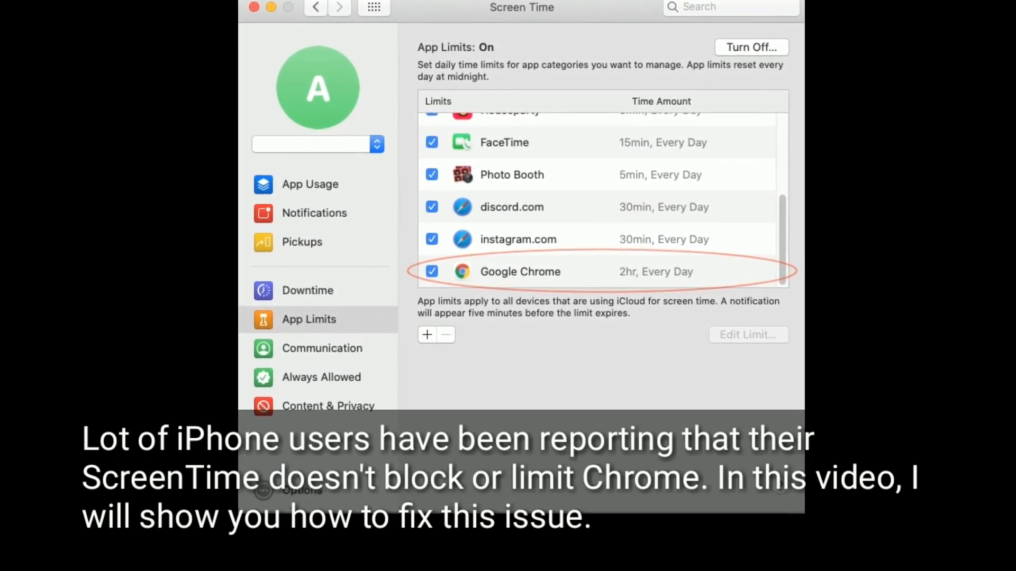
Launch Settings from the home screen and scroll down to the Screen Time entry.
left_click(310, 184)
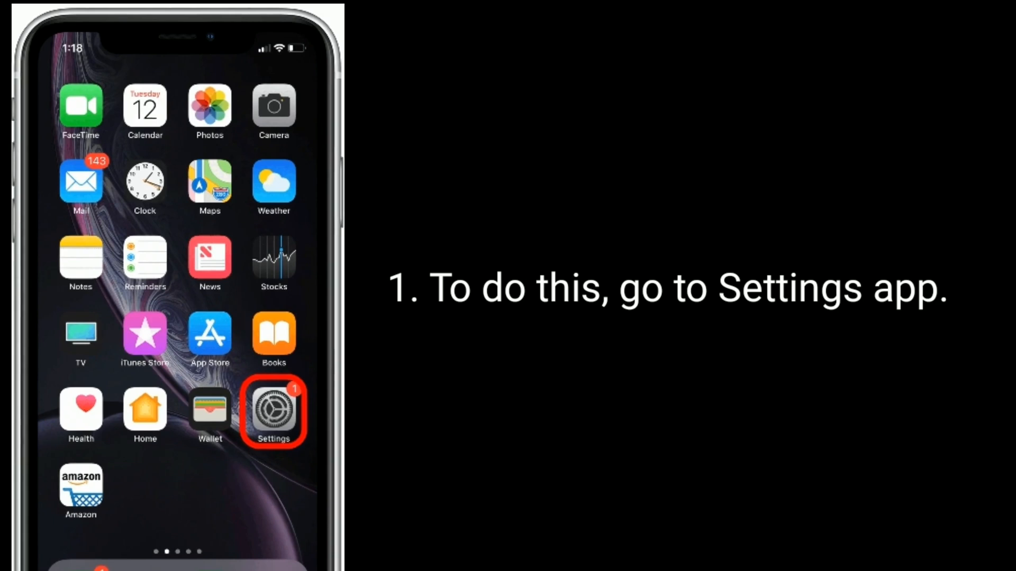
left_click(273, 411)
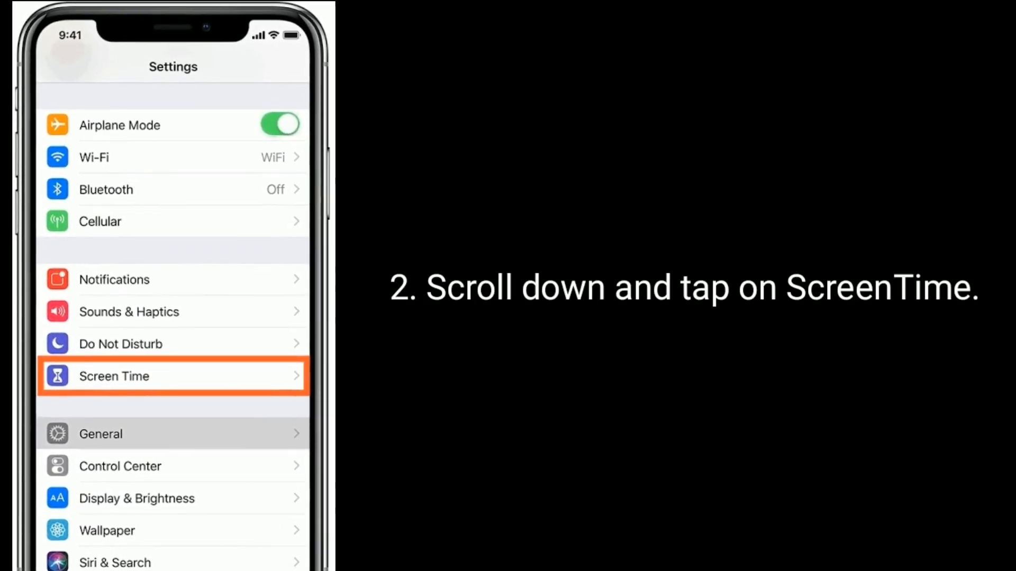
left_click(173, 376)
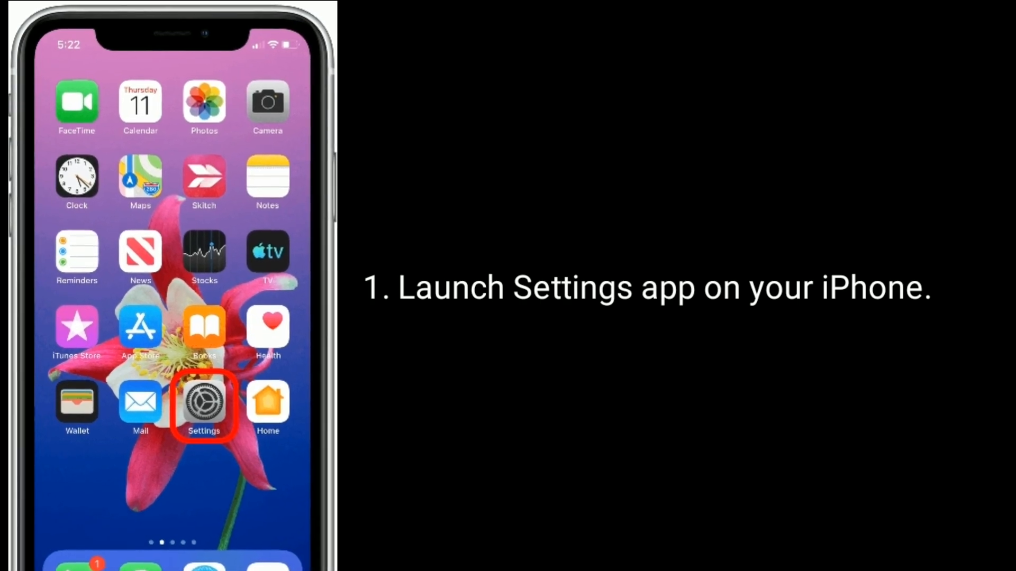
Go into Screen Time and then App Limits, showing Social Networking and Entertainment limits.
left_click(204, 404)
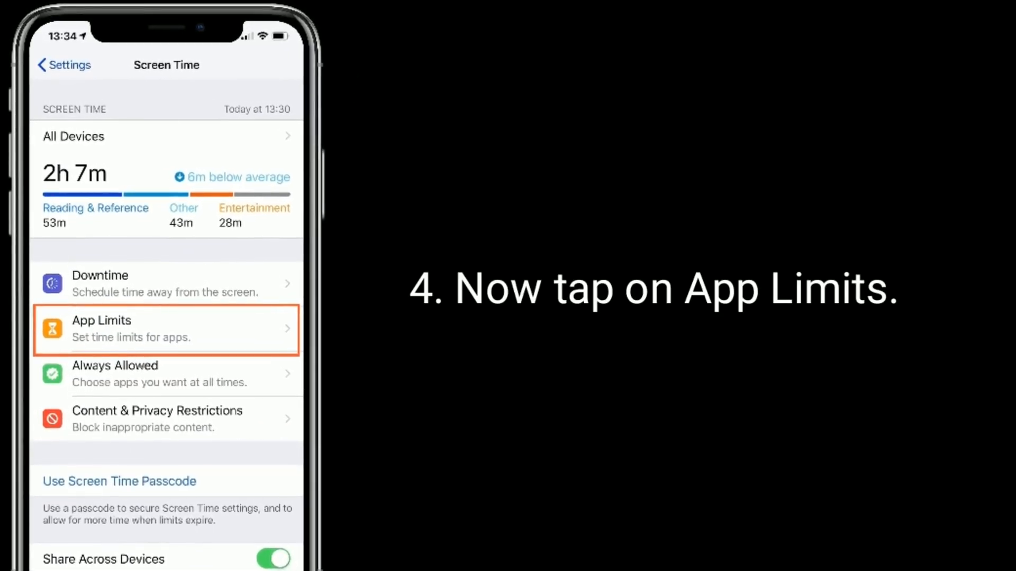
left_click(165, 330)
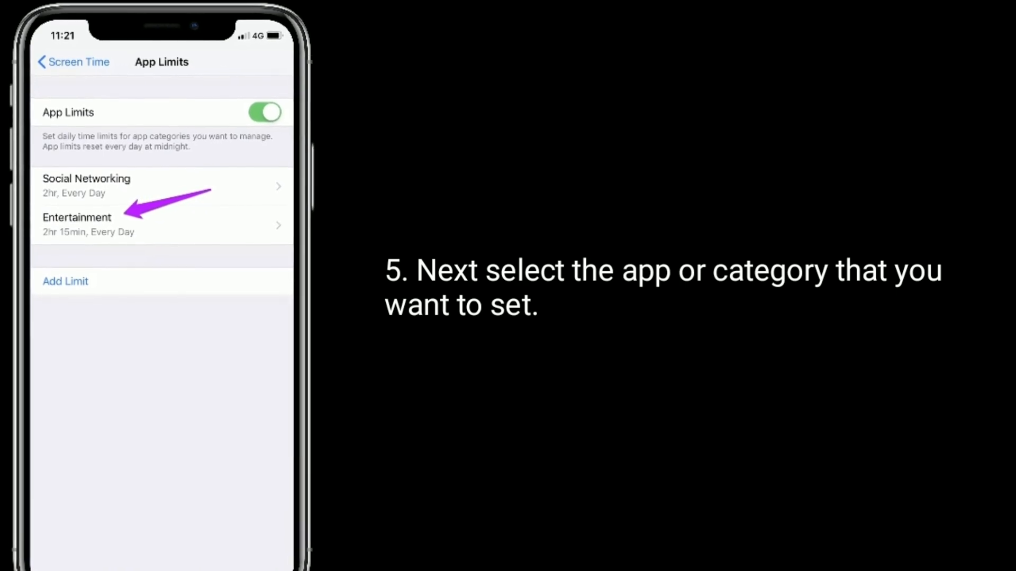